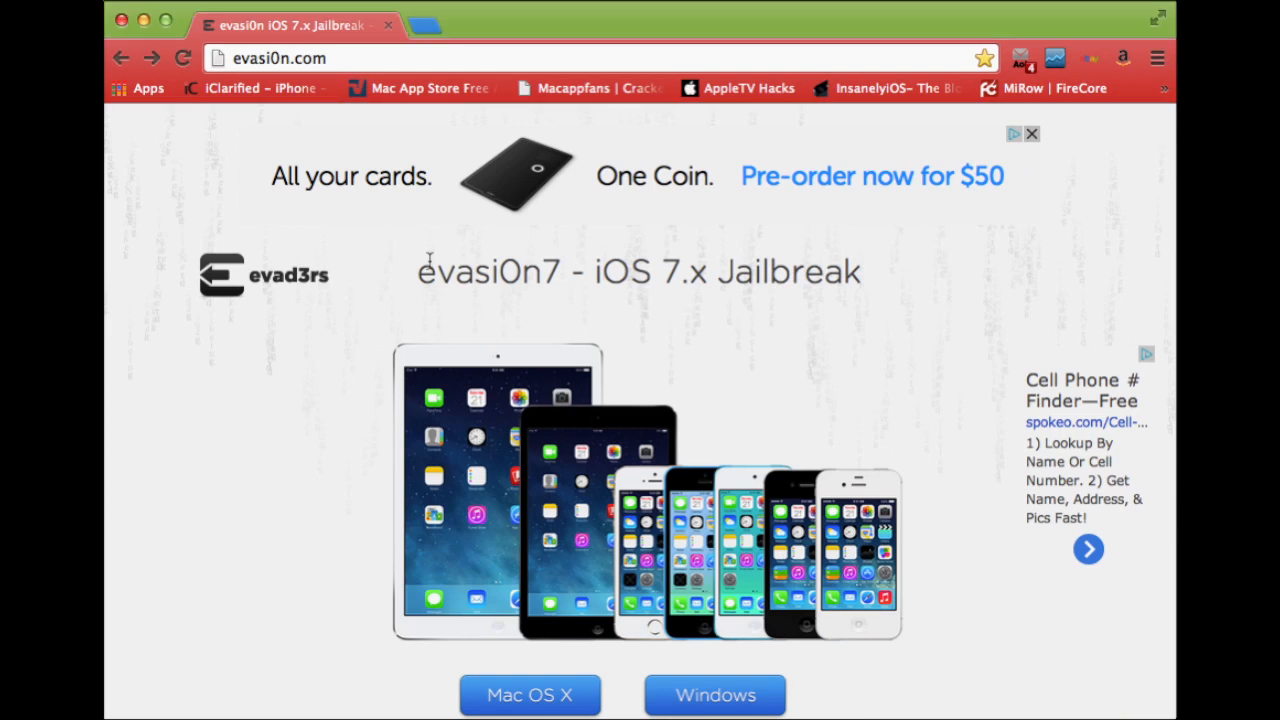
mouse_move(992, 244)
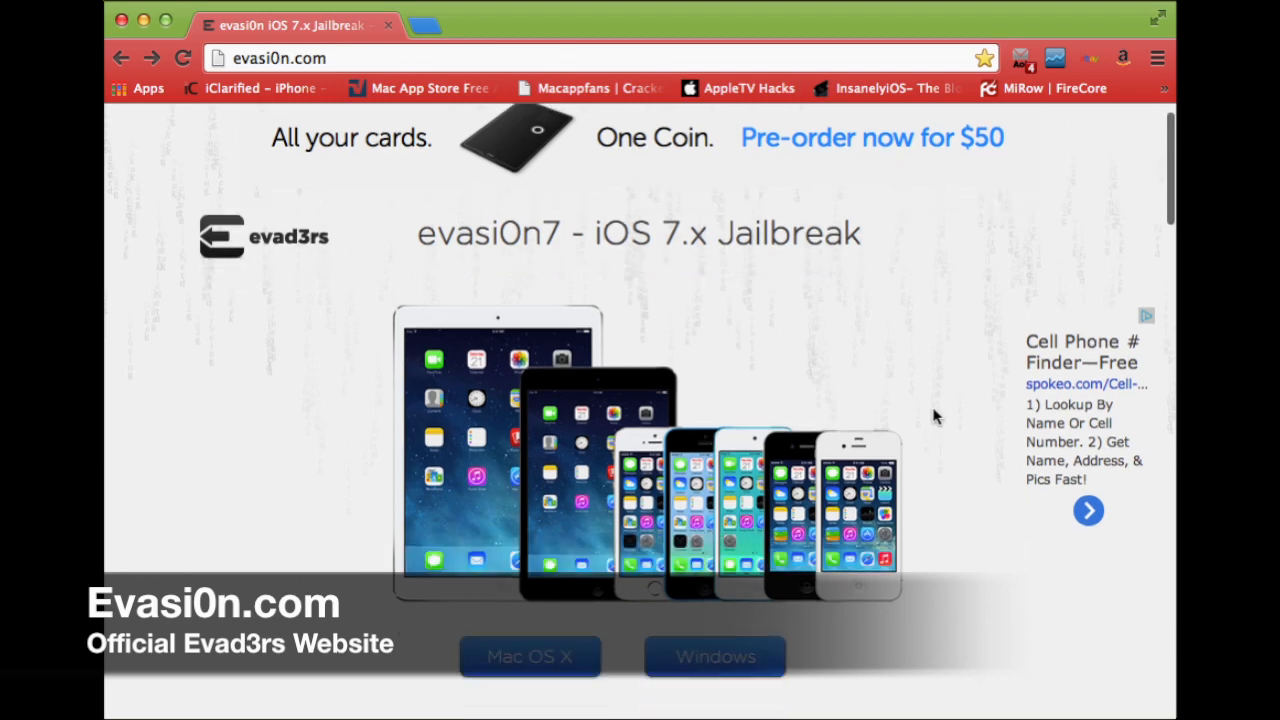
- Start the evasi0n 7 jailbreak on the detected iPad Air (Wi-Fi) running iOS 7.0.4
scroll("down", 3)
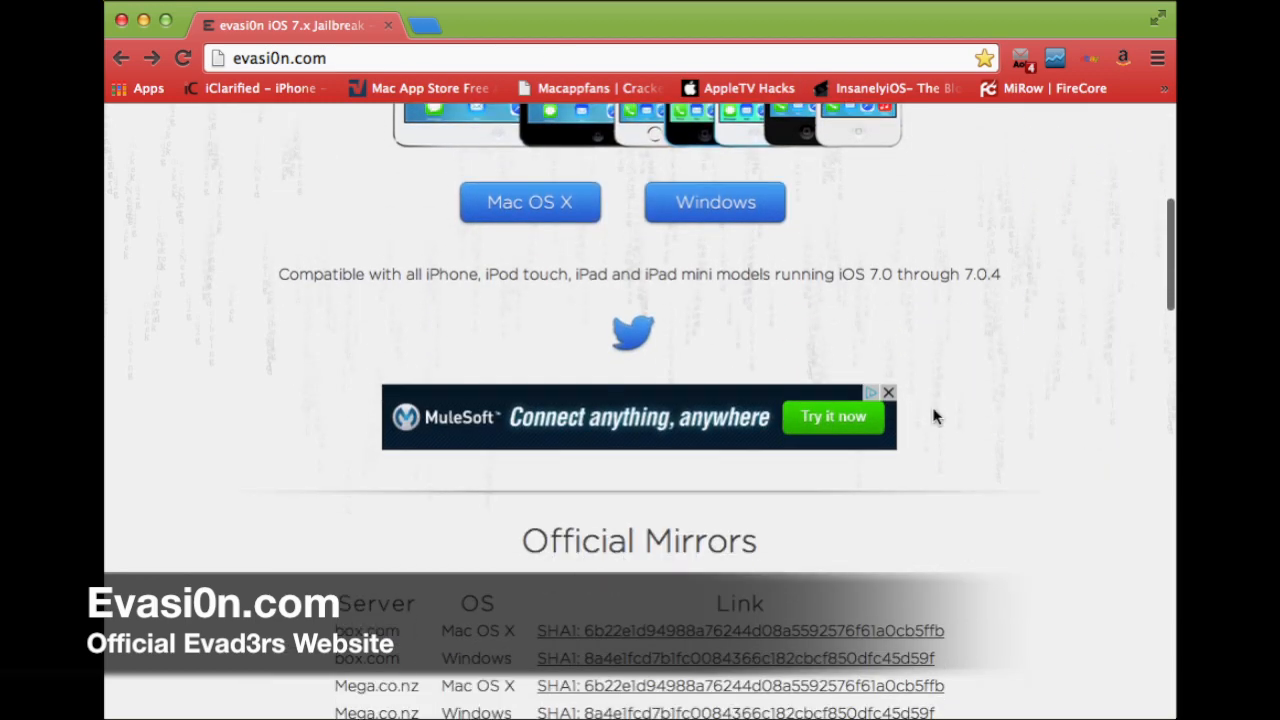
scroll("down", 3)
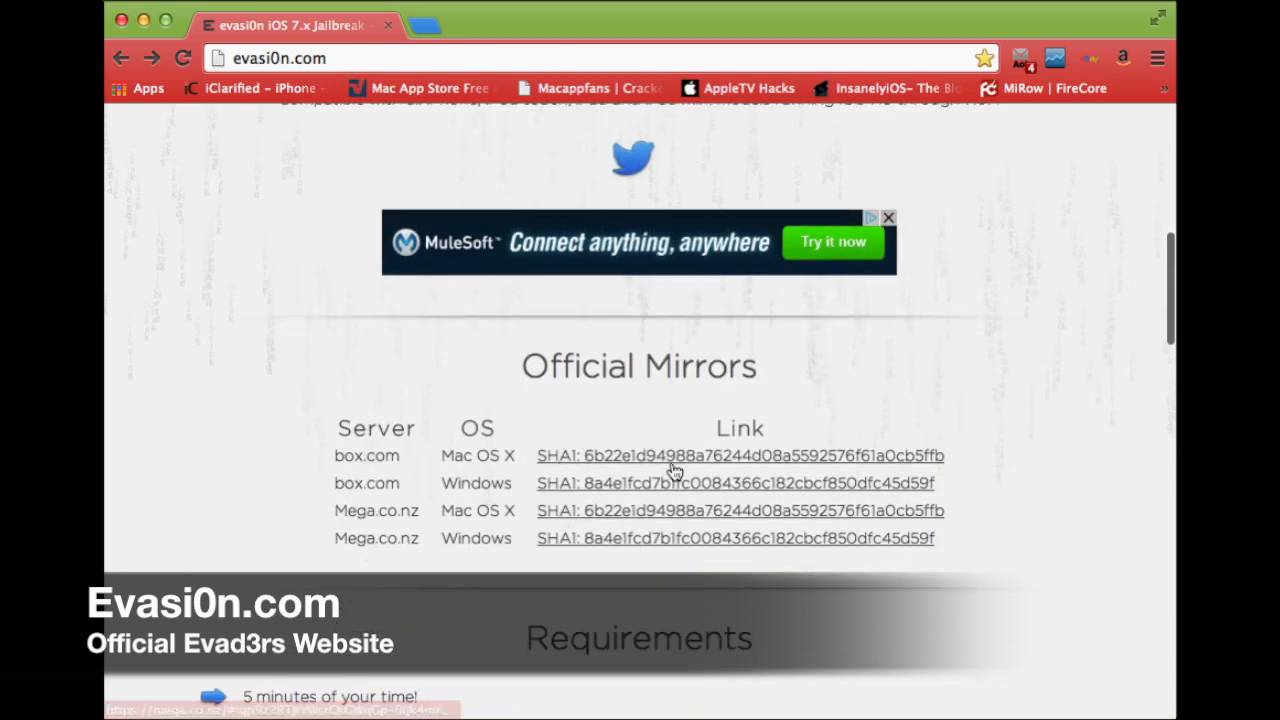
scroll("up", 3)
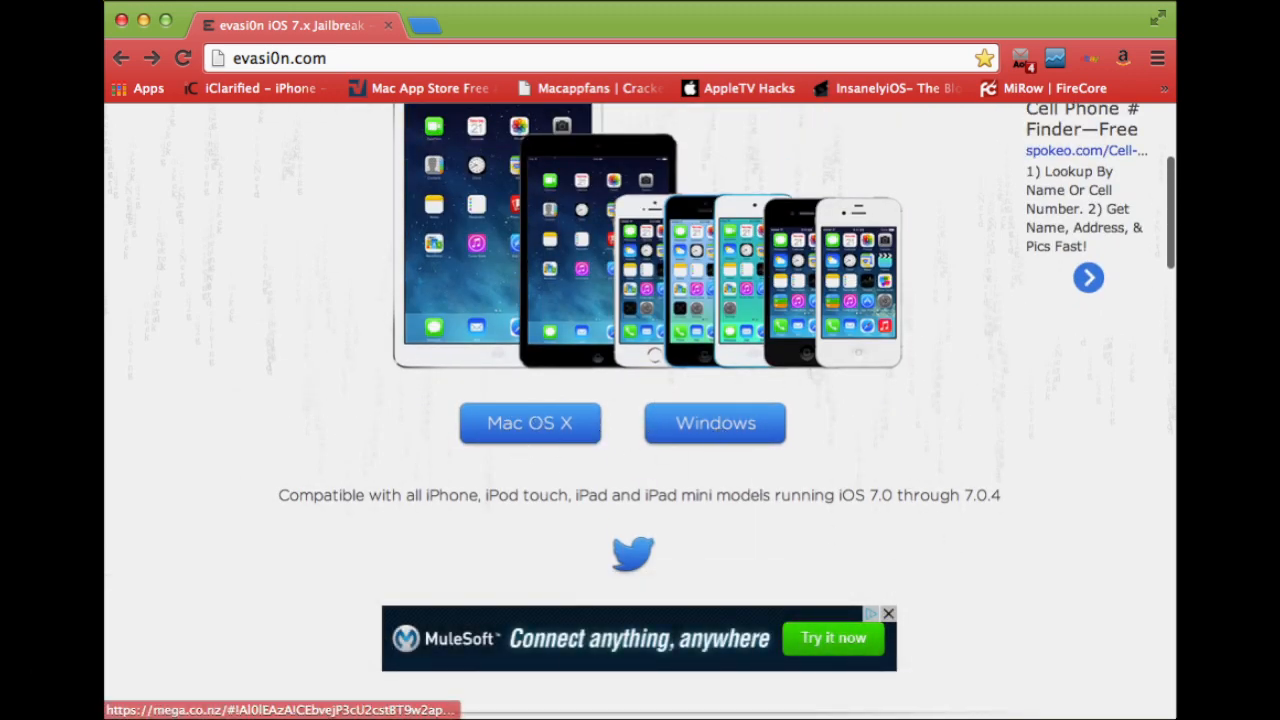
mouse_move(1008, 612)
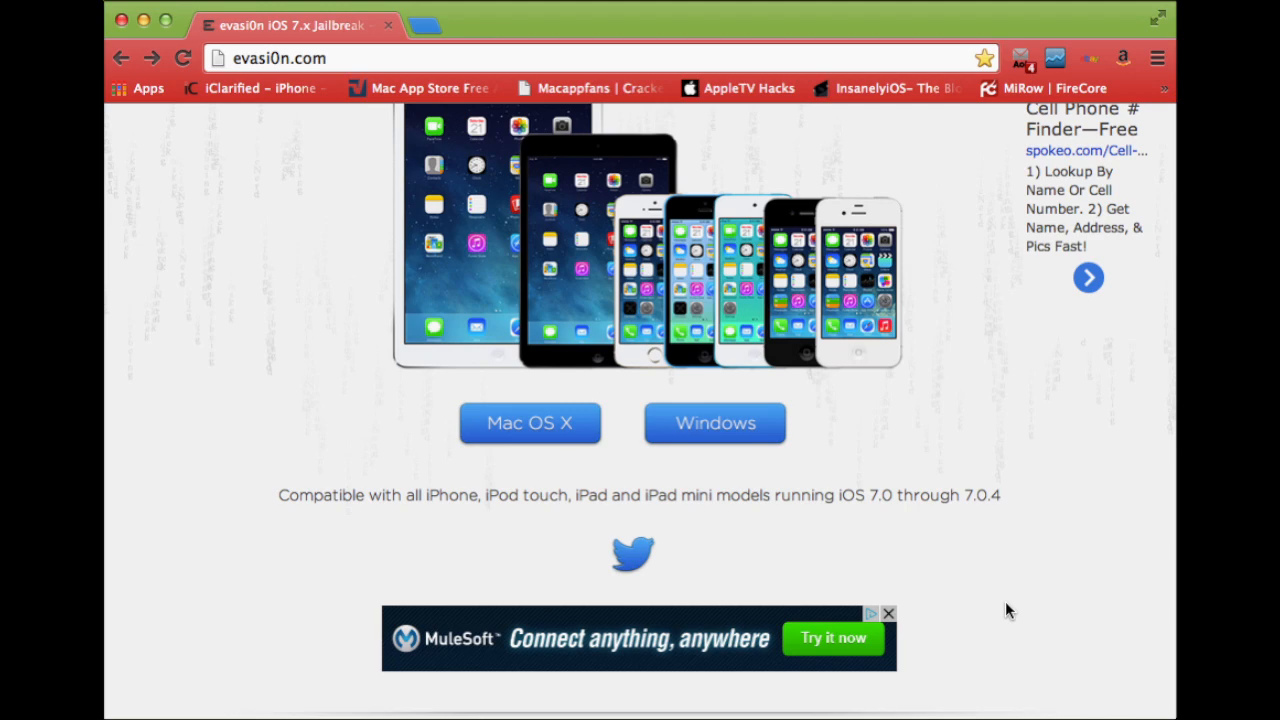
scroll("down", 3)
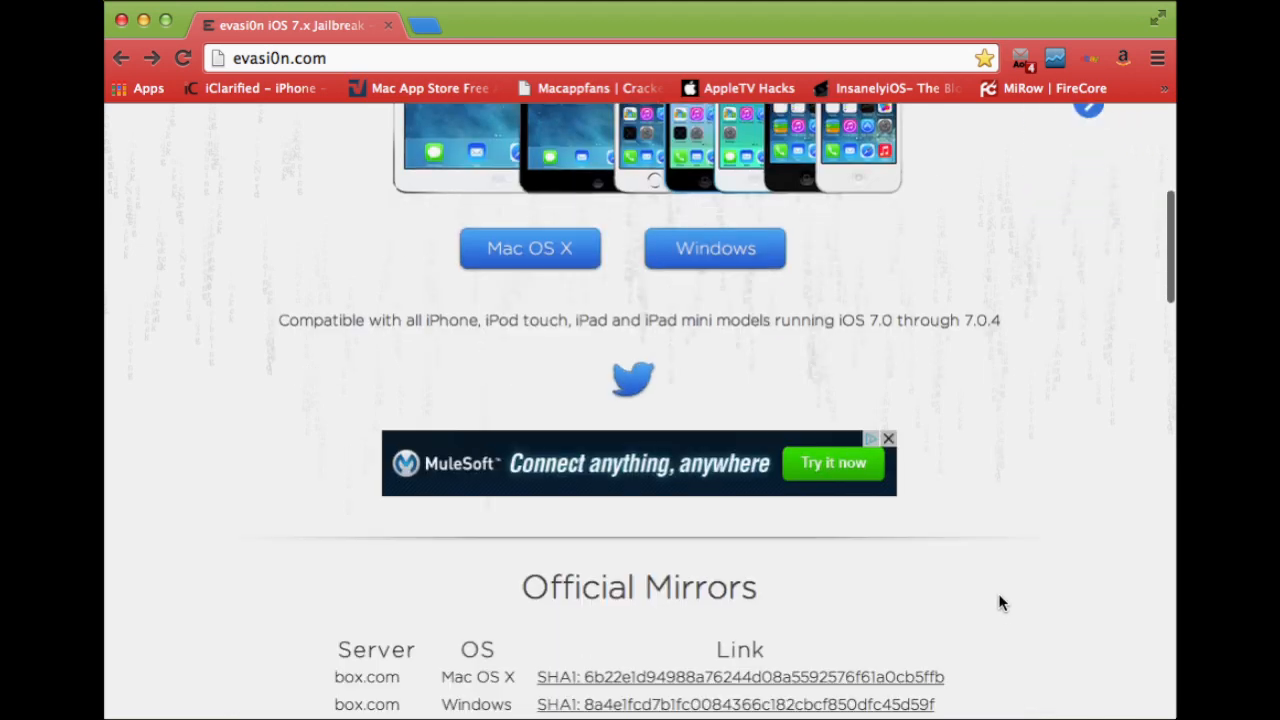
scroll("down", 3)
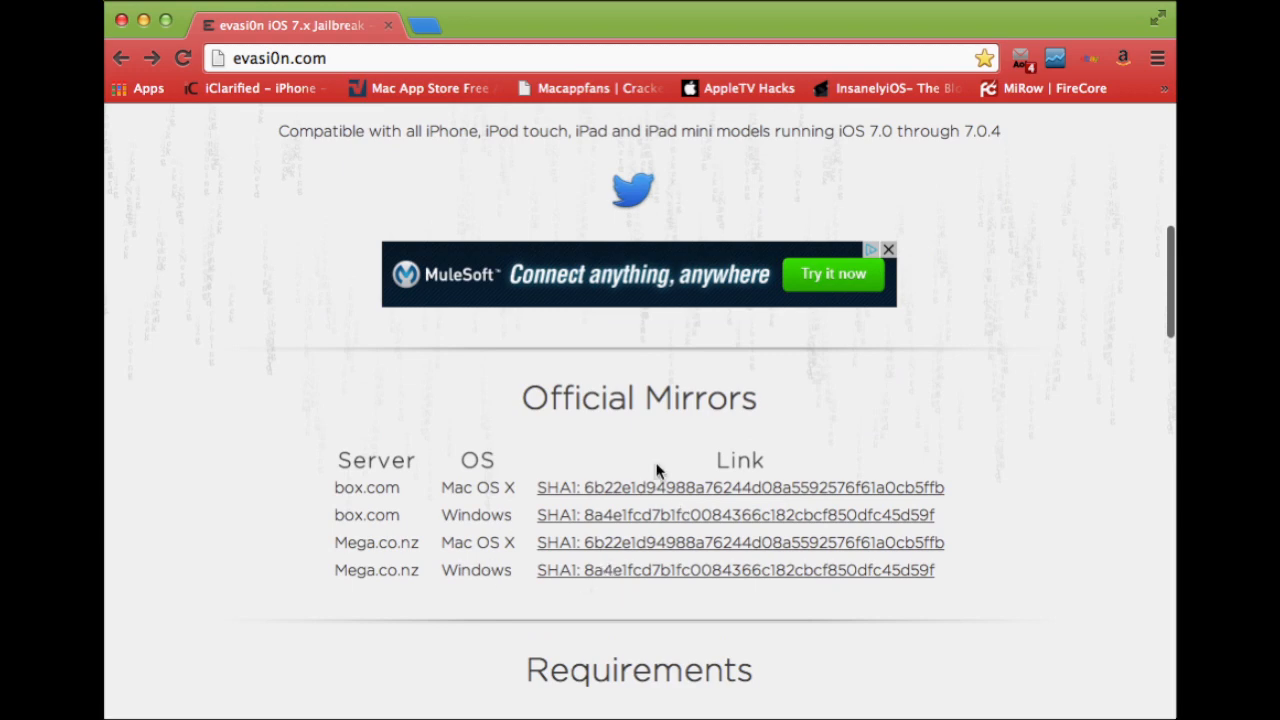
mouse_move(1068, 508)
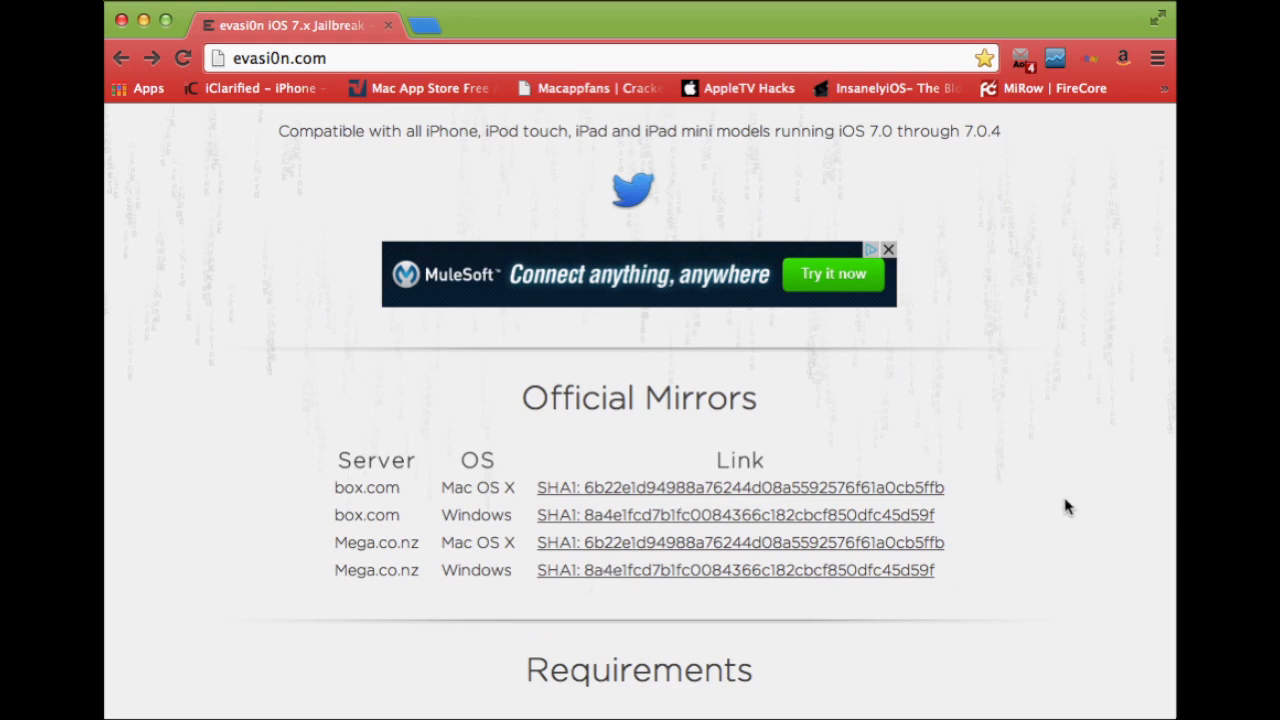
scroll("up", 3)
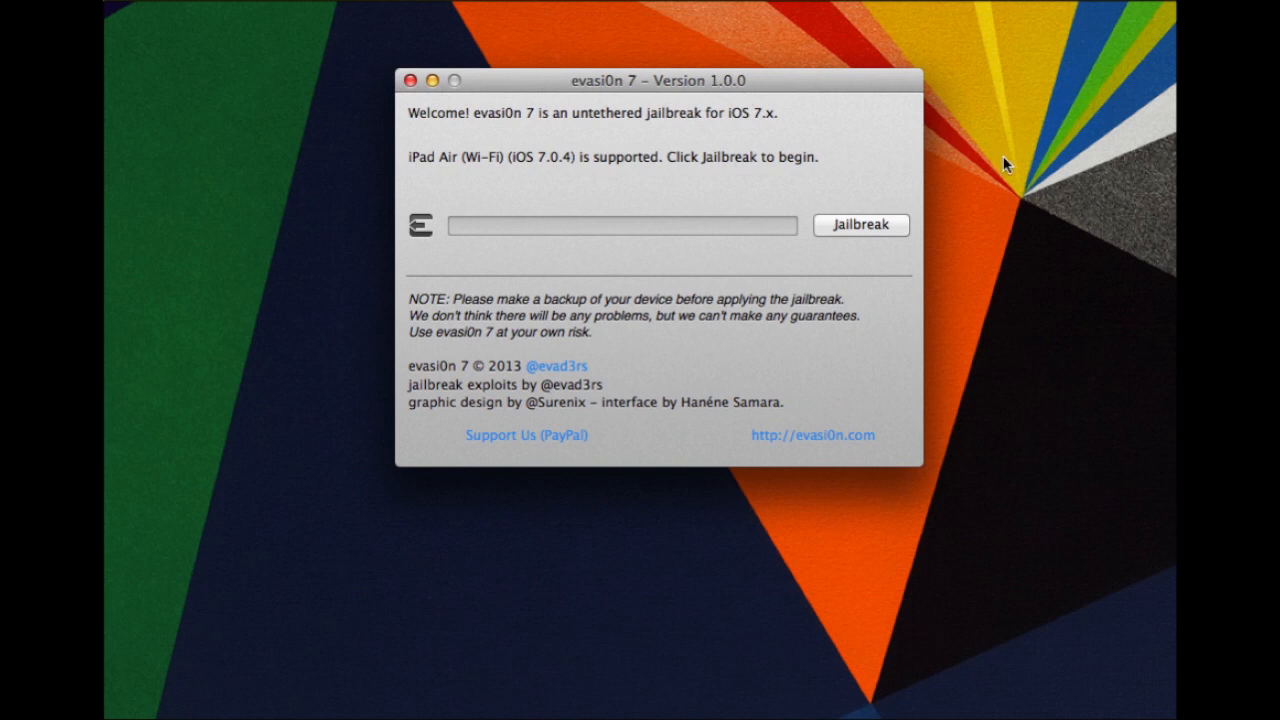
mouse_move(412, 192)
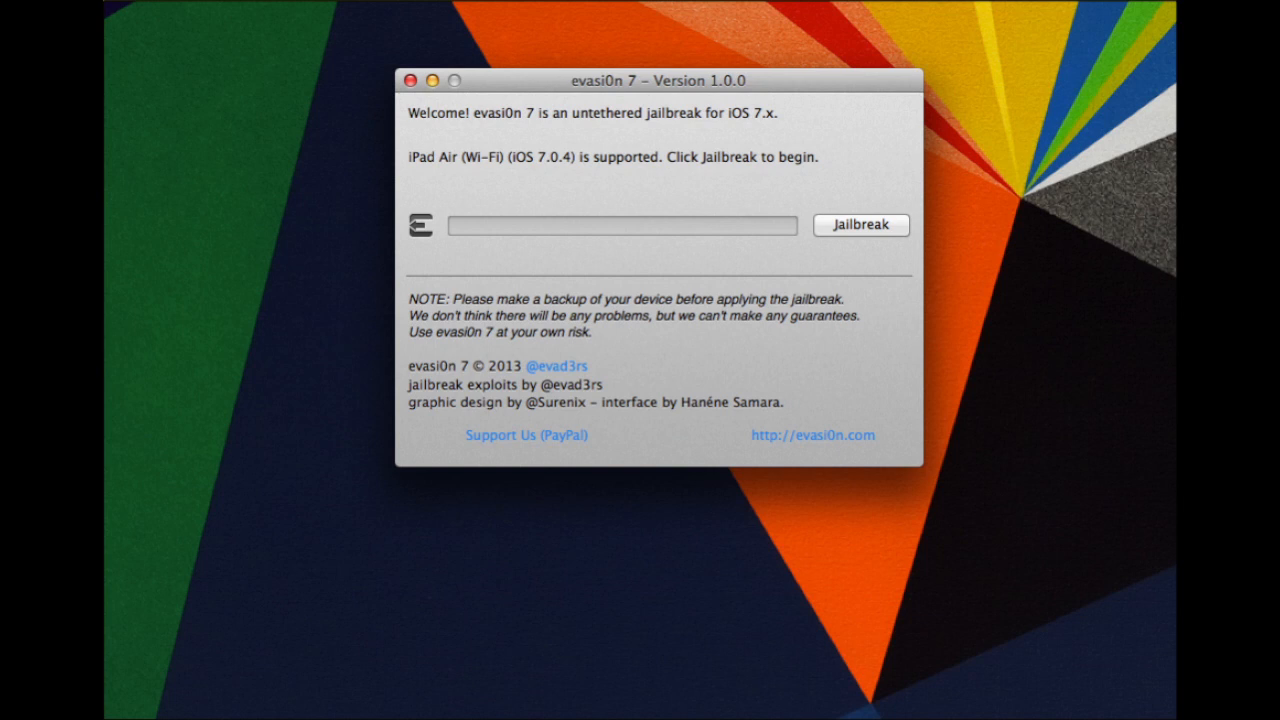
mouse_move(556, 184)
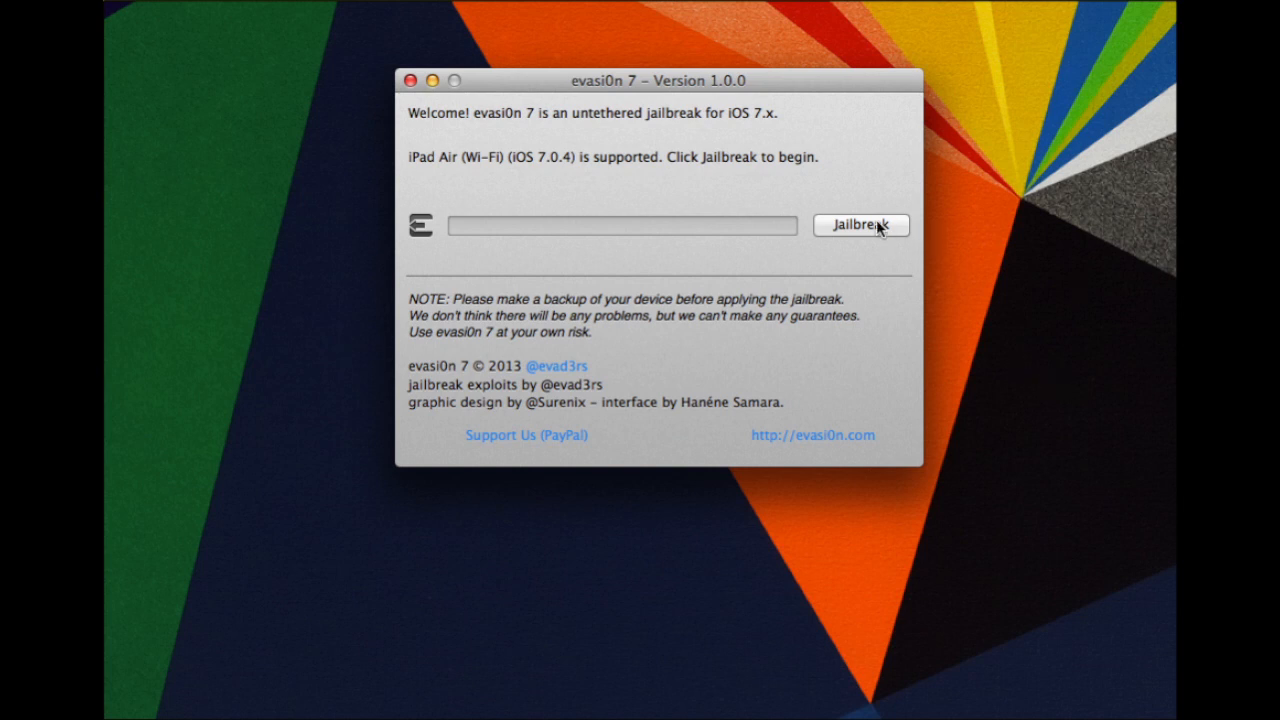
left_click(860, 224)
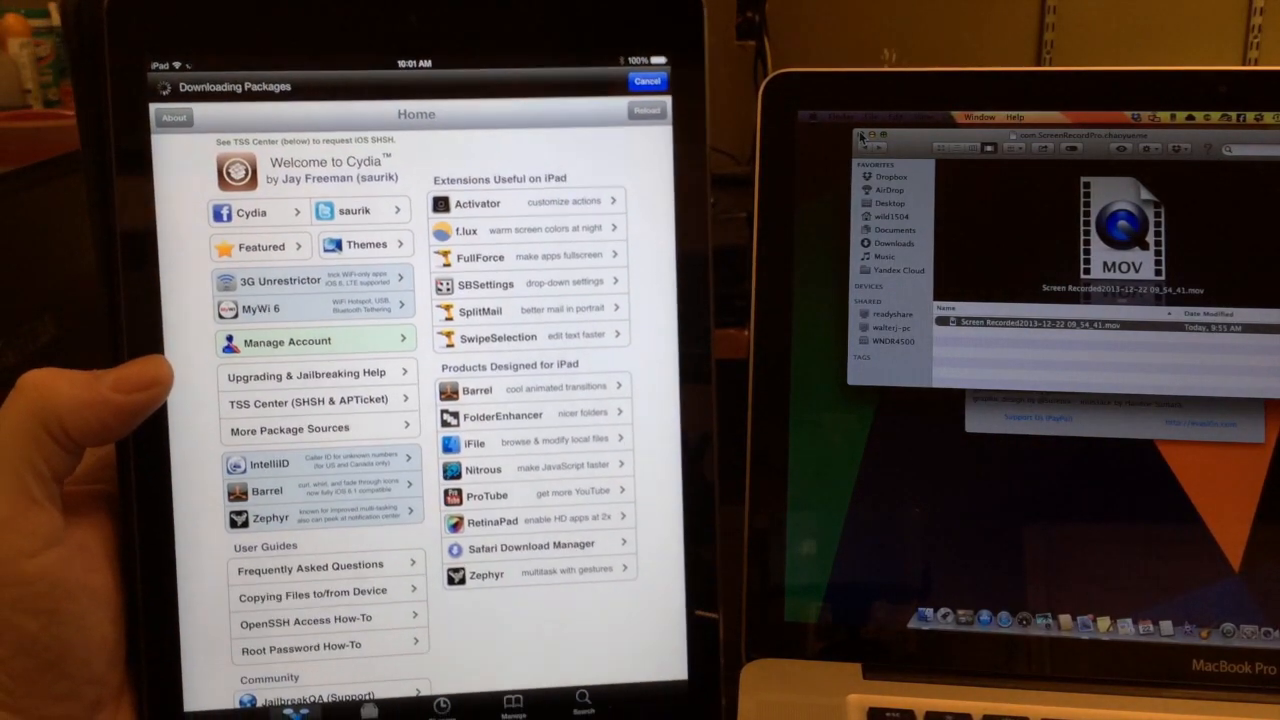
- Dismiss Cydia's Essential Upgrade alert with Ignore (Temporary), returning to the Home page
scroll("down", 3)
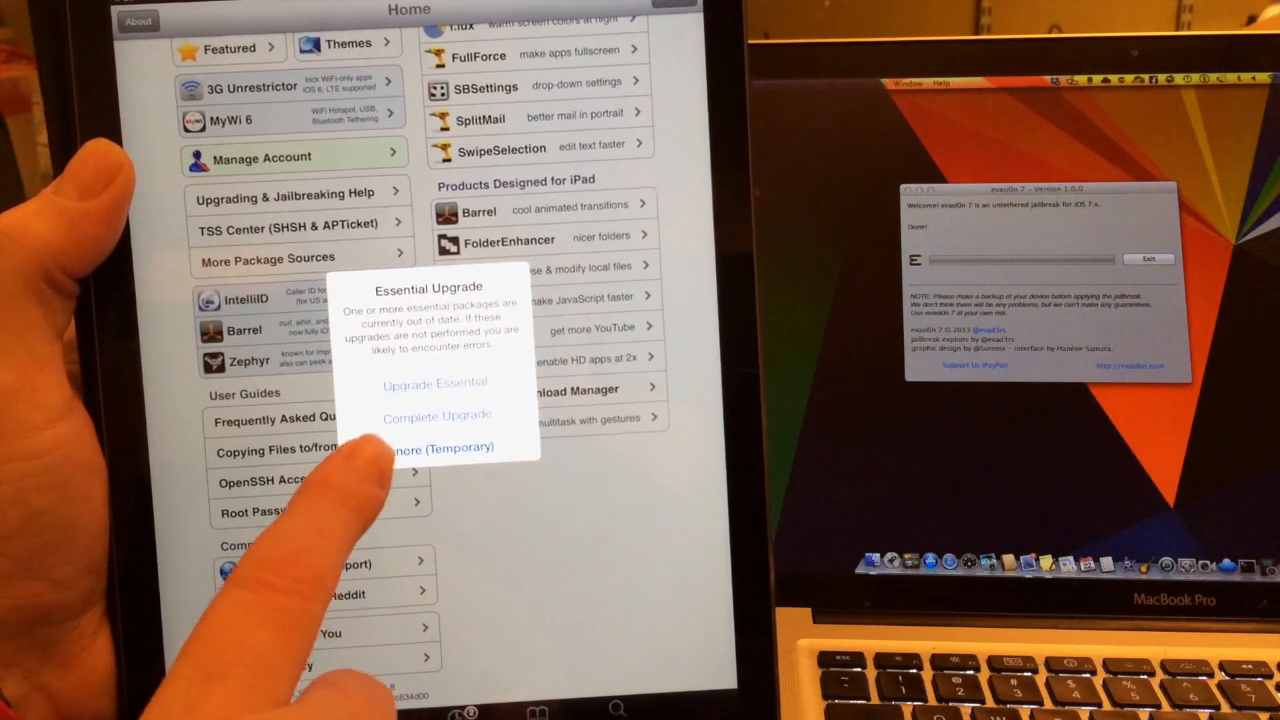
left_click(438, 448)
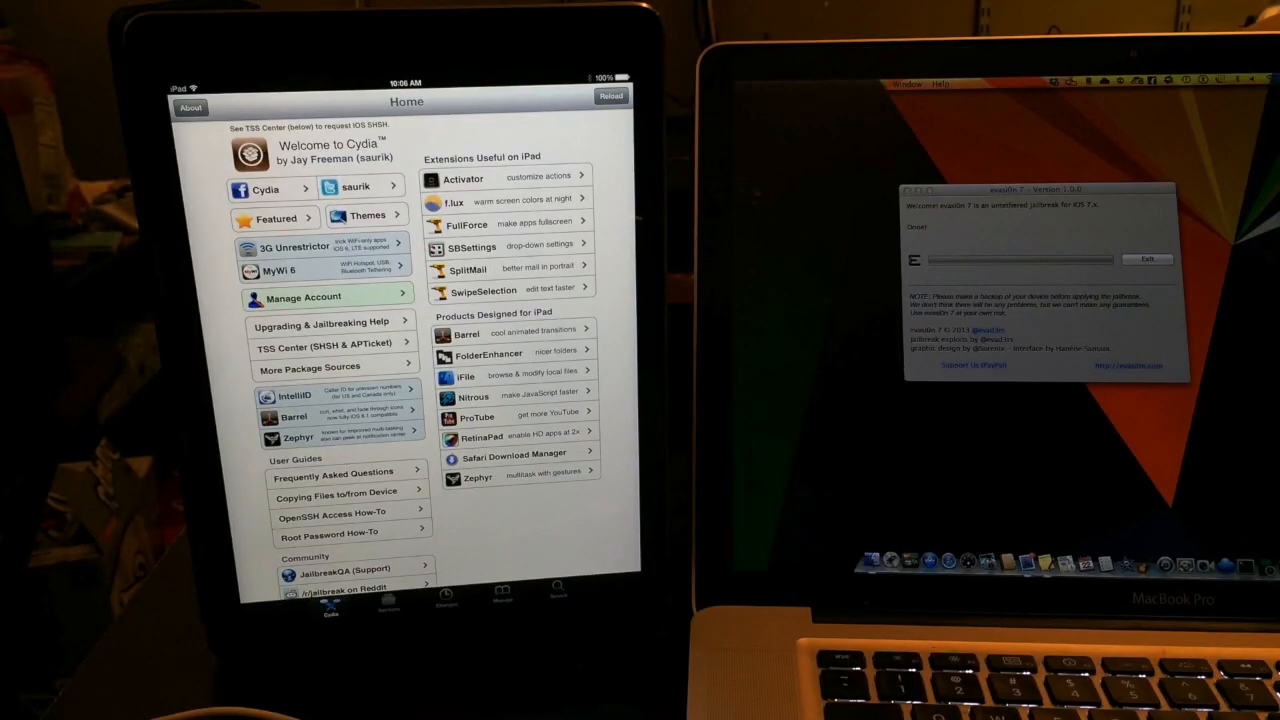